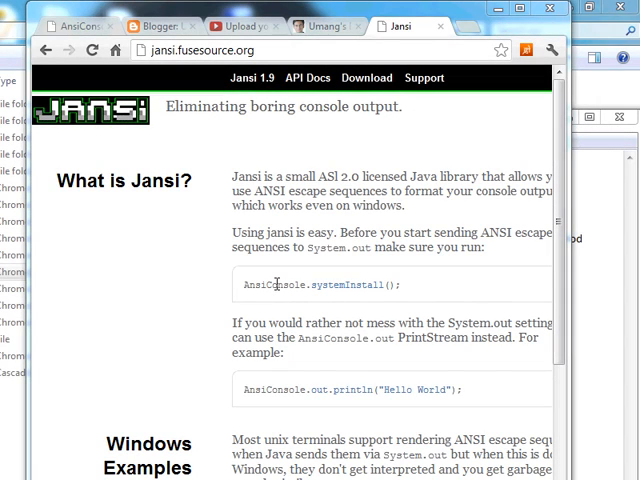
- Select the word AnsiConsole in the homepage code sample
double_click(348, 284)
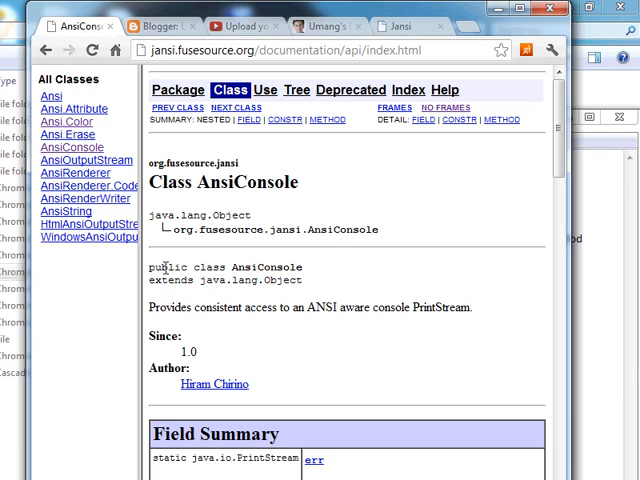
mouse_move(260, 303)
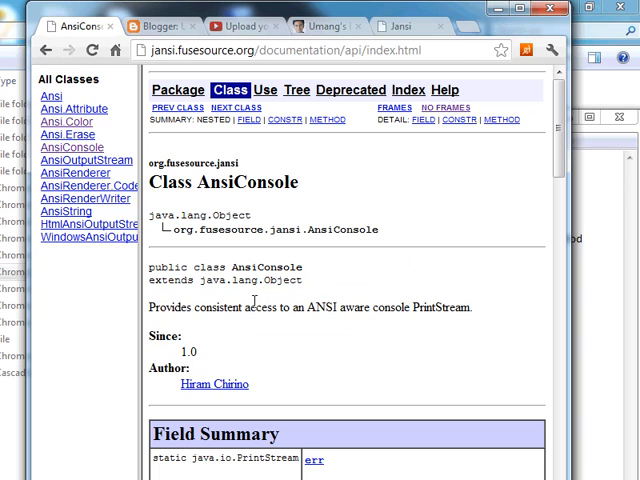
mouse_move(368, 287)
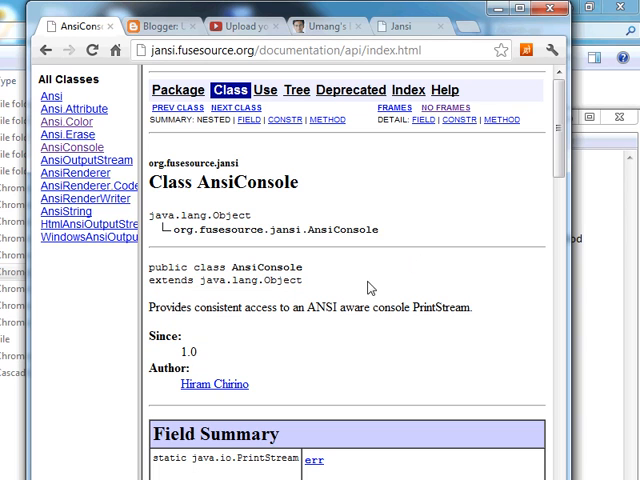
scroll(down, 3)
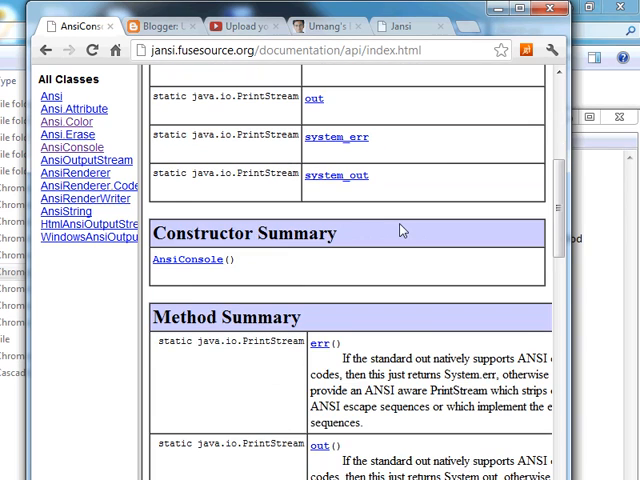
scroll(down, 3)
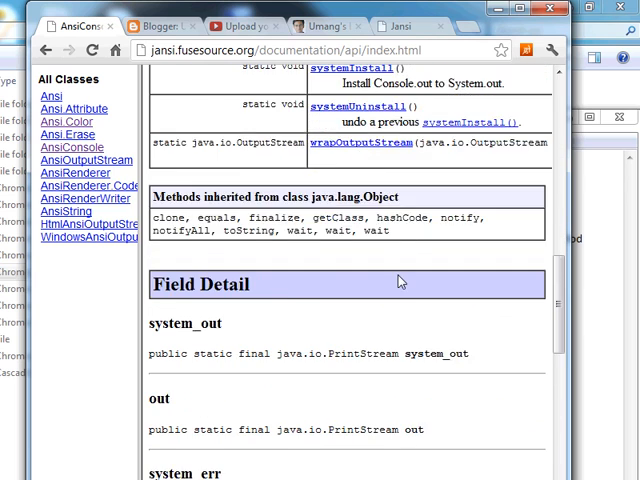
scroll(down, 3)
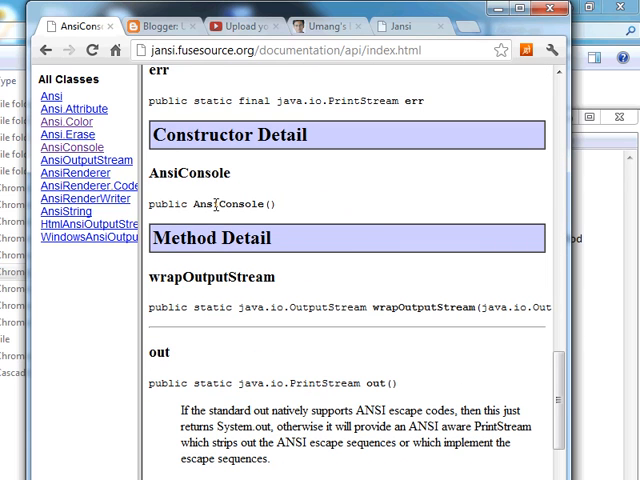
double_click(227, 204)
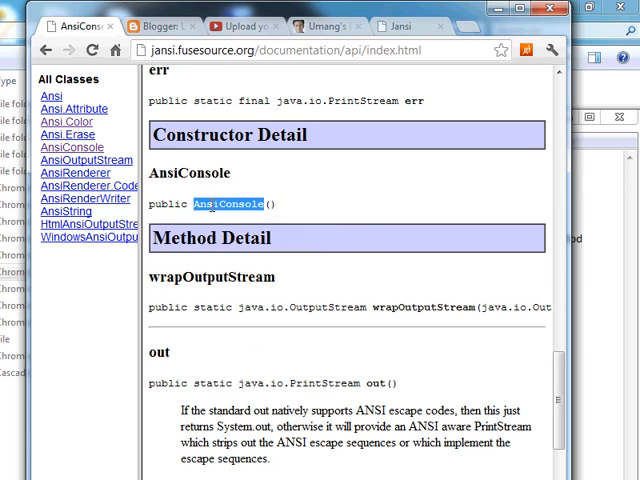
scroll(down, 3)
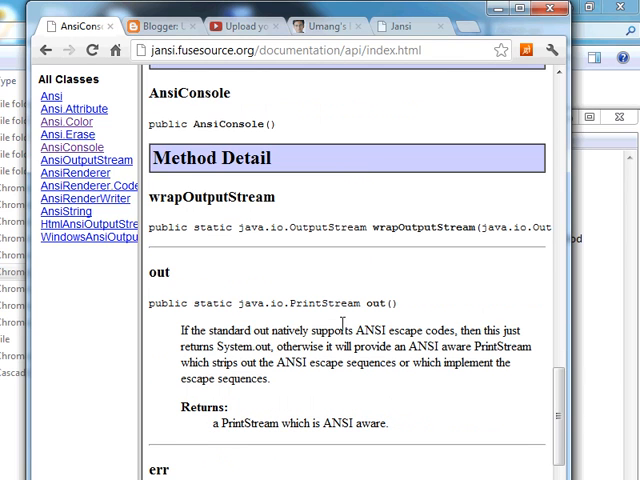
scroll(down, 3)
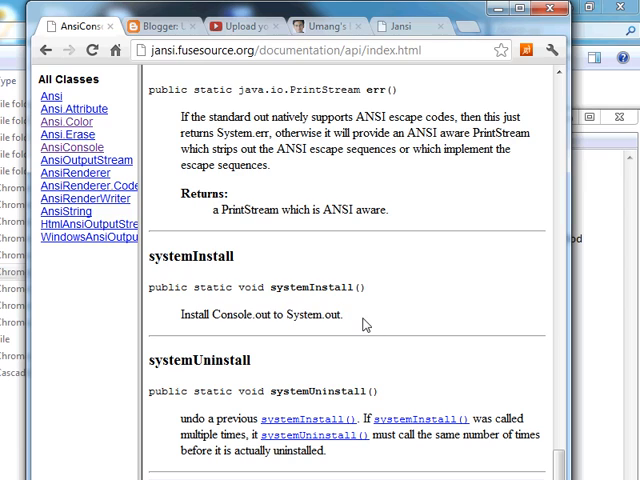
mouse_move(308, 387)
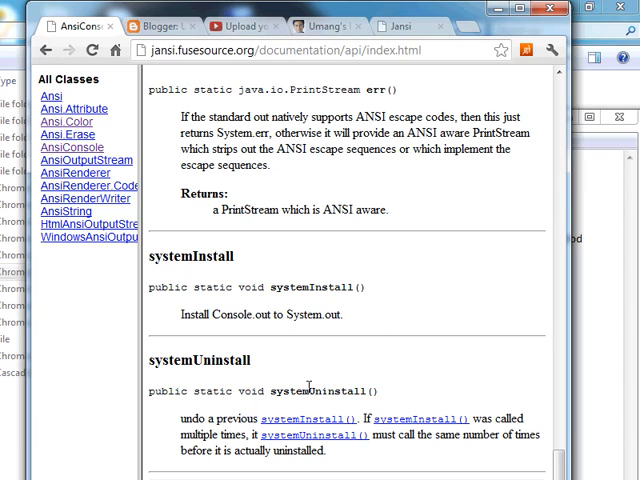
double_click(198, 360)
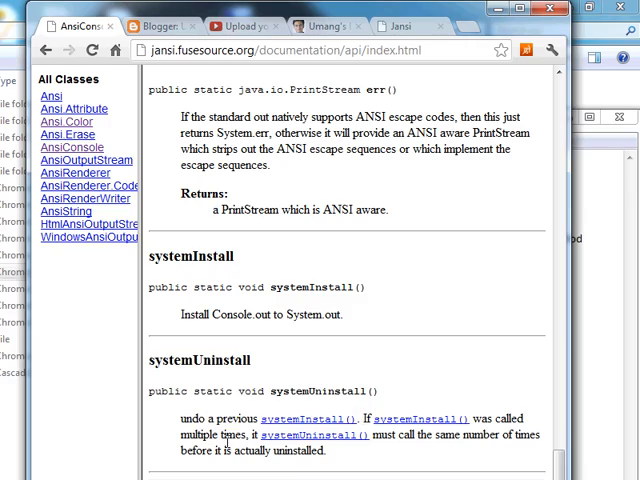
scroll(up, 3)
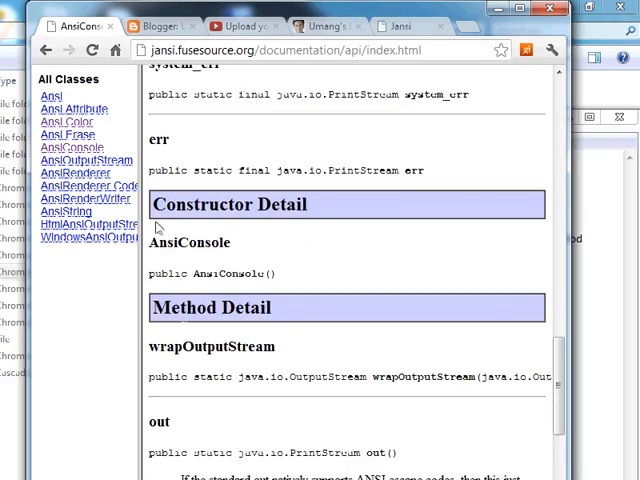
- Open the Ansi.Color enum reference from the All Classes frame and browse its constants
scroll(up, 3)
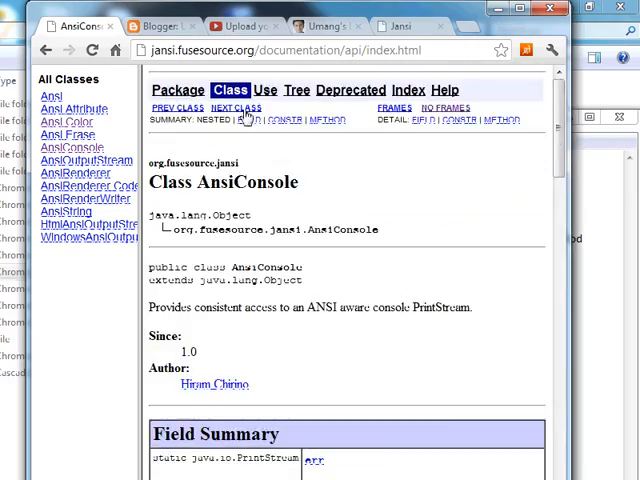
mouse_move(62, 135)
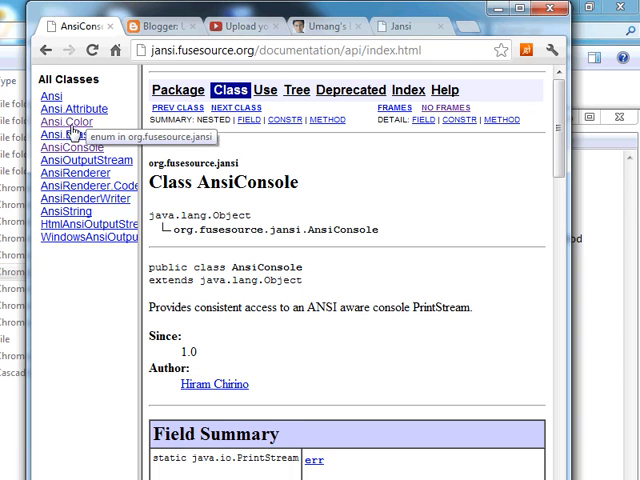
click(63, 121)
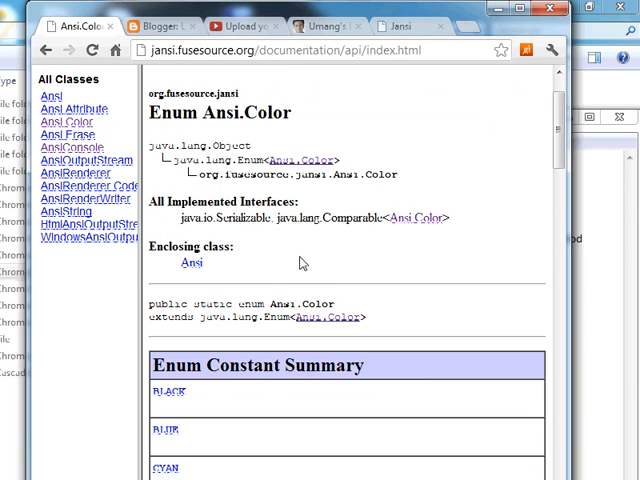
scroll(down, 3)
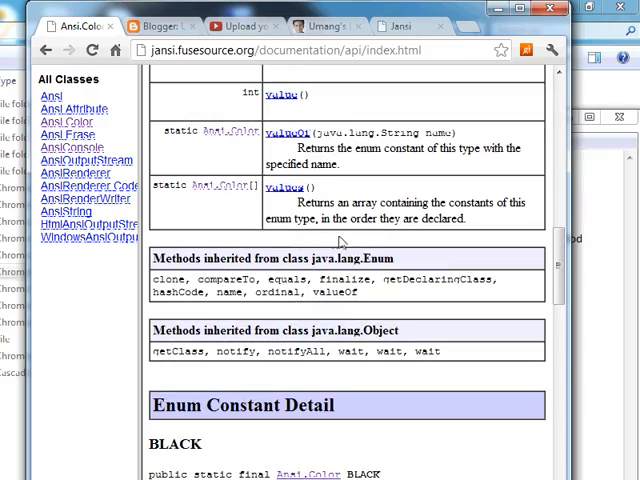
scroll(down, 3)
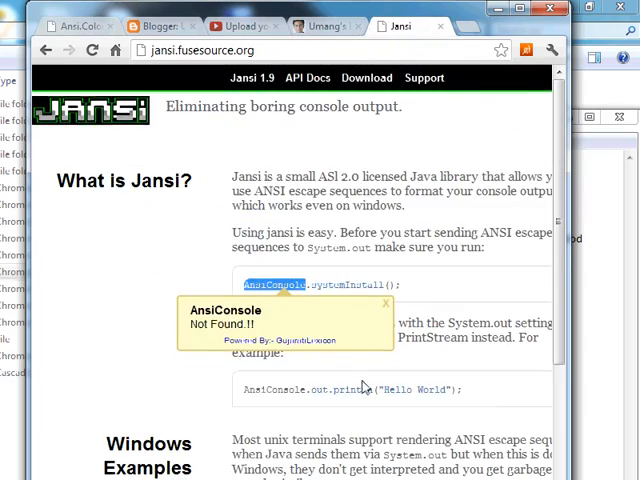
- Scroll the Jansi homepage down to the Windows Examples console output section
scroll(down, 3)
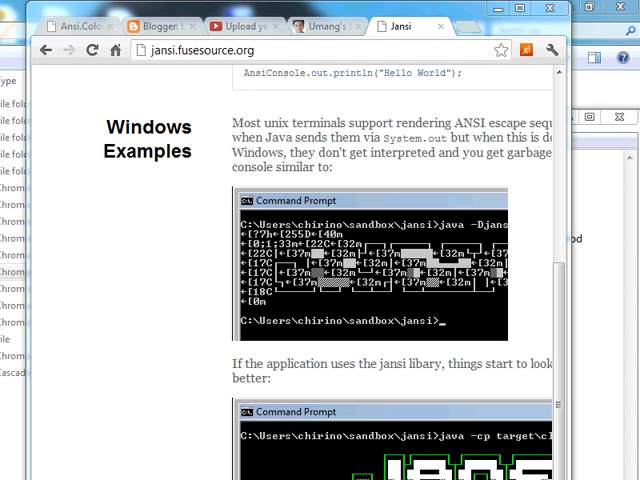
mouse_move(384, 347)
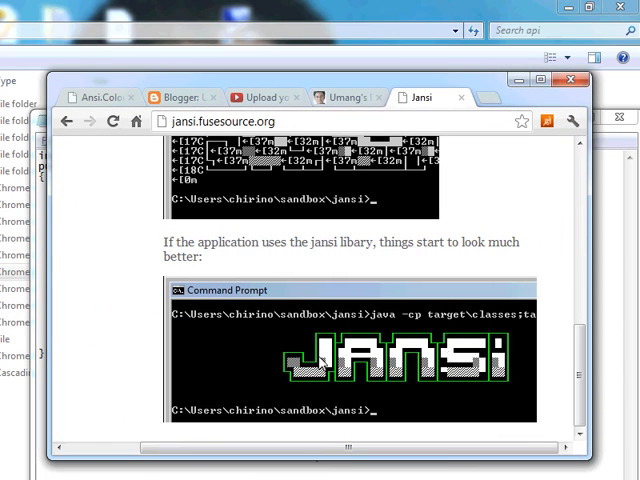
mouse_move(527, 315)
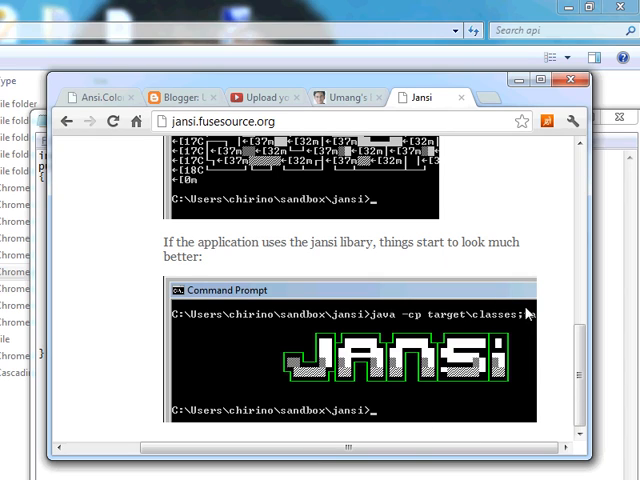
mouse_move(270, 472)
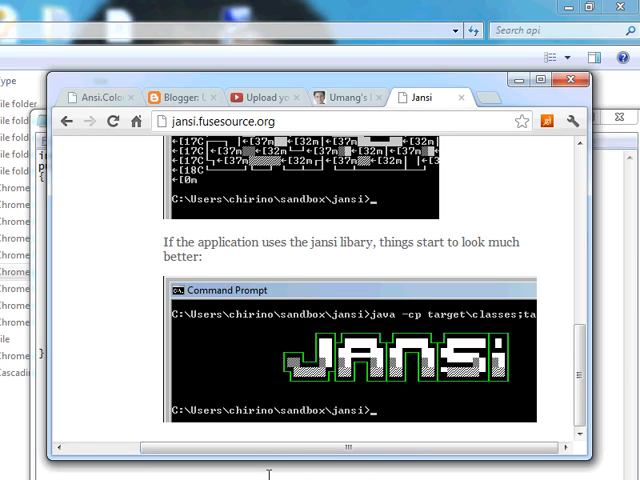
mouse_move(398, 365)
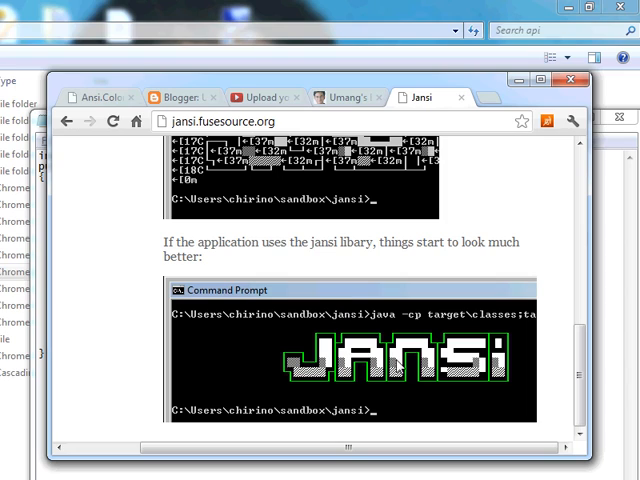